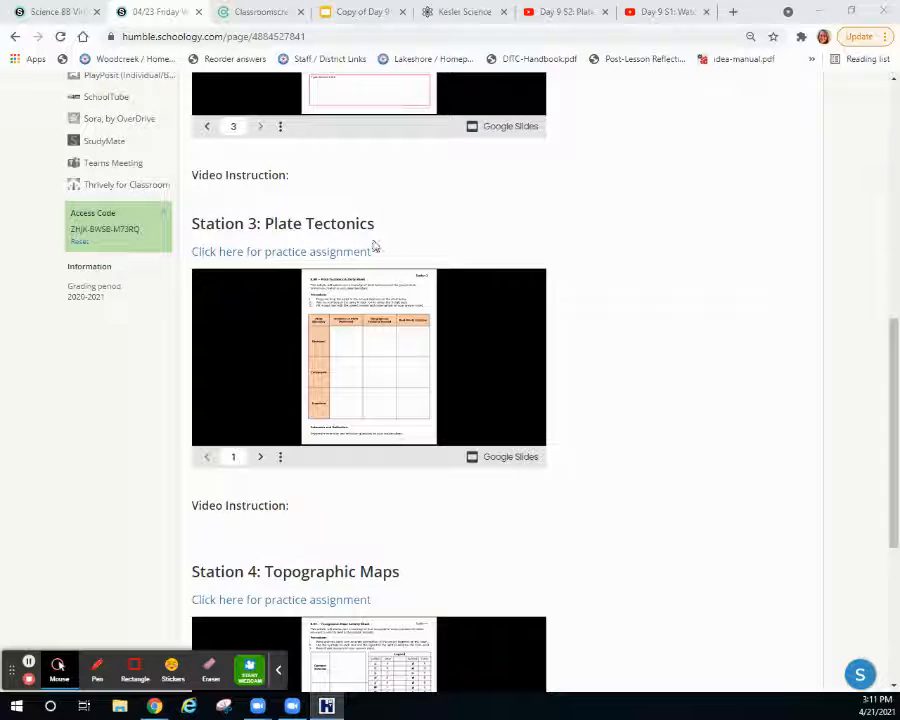
{"action": "mouse_move", "coordinate": [296, 248]}
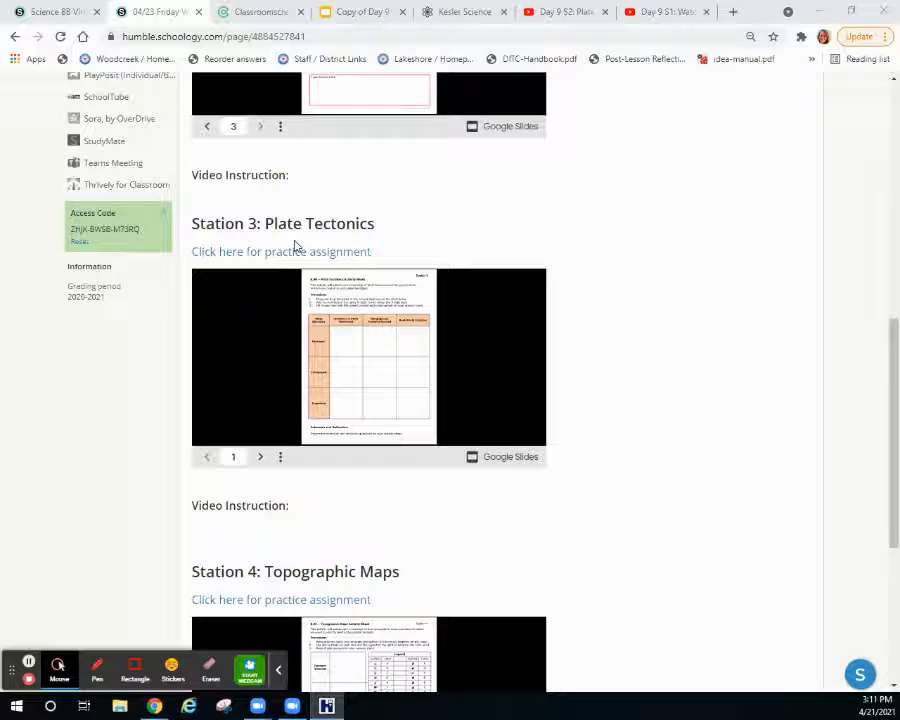
{"action": "mouse_move", "coordinate": [248, 264]}
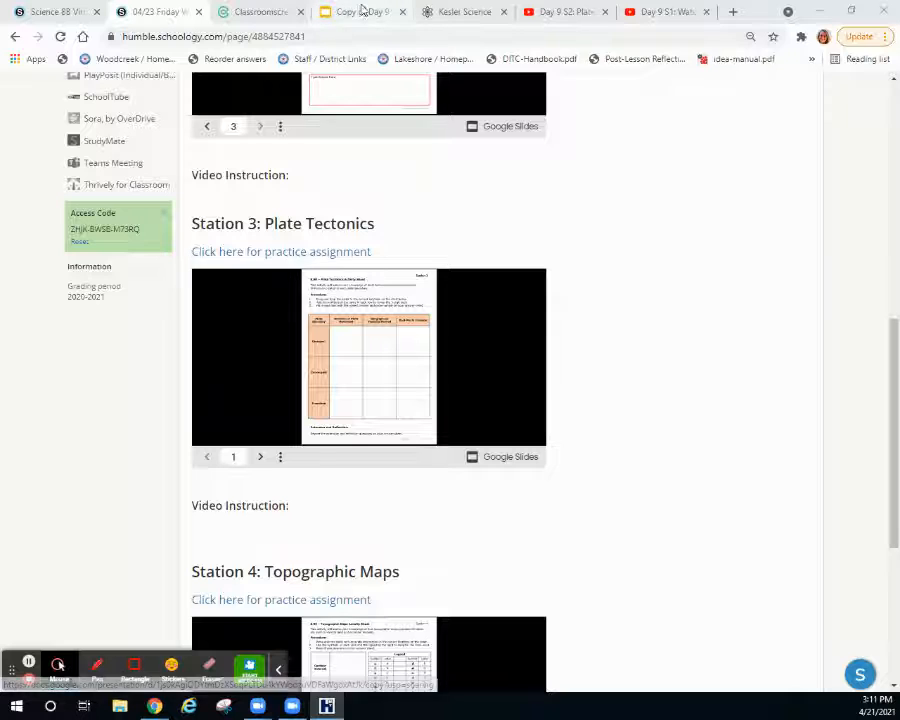
Step: Switch to the copied 'Day 9' Plate Tectonics activity sheet presentation
{"action": "left_click", "coordinate": [280, 252]}
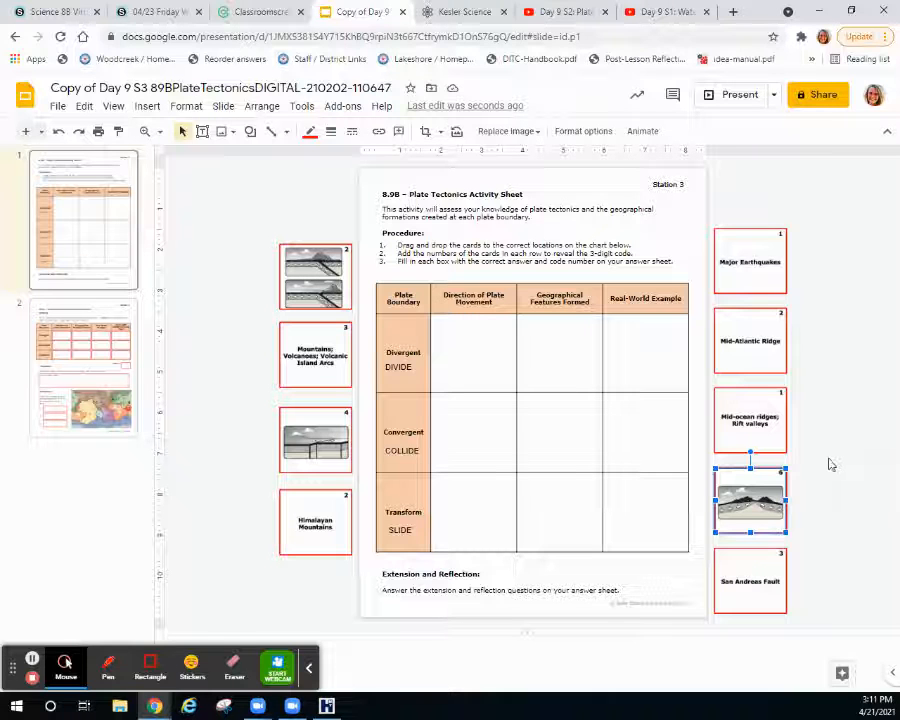
{"action": "mouse_move", "coordinate": [820, 462]}
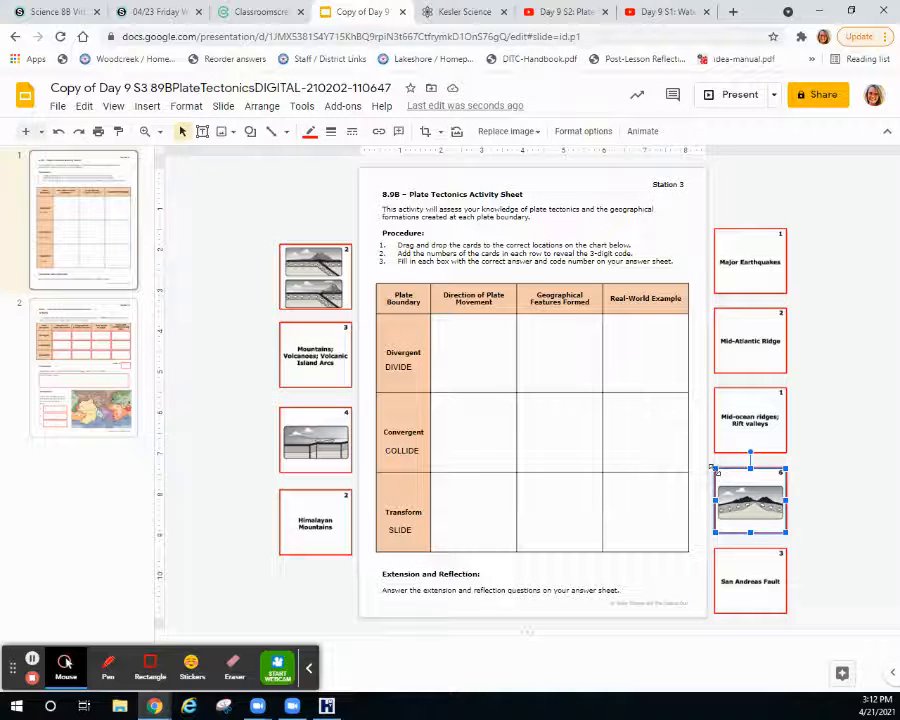
Step: Move the plate cross-section card into the Divergent row's plate-movement cell and deselect
{"action": "left_click_drag", "start_coordinate": [750, 500], "coordinate": [664, 424]}
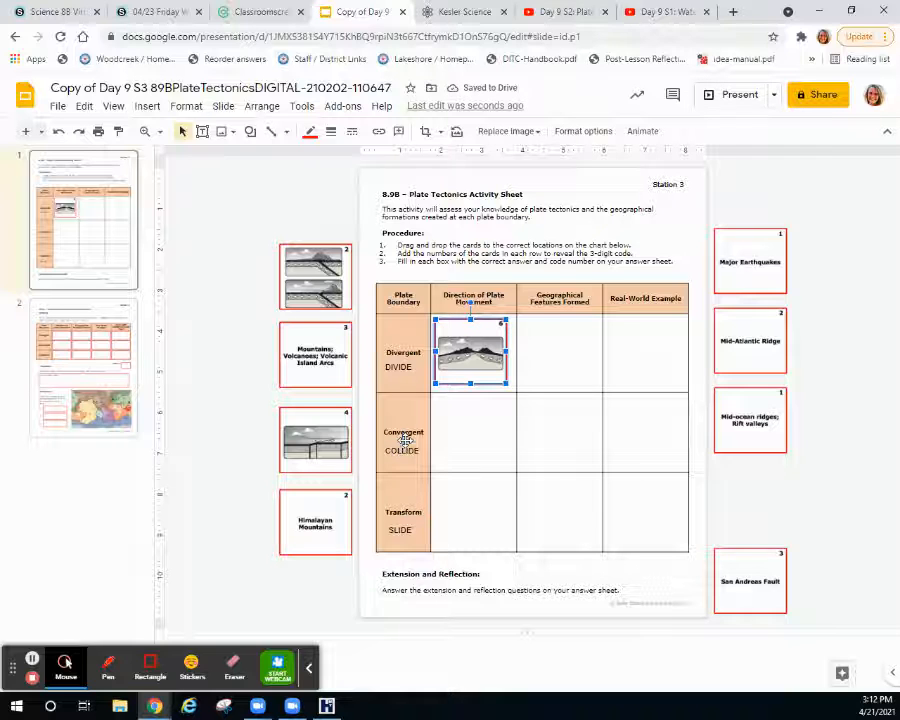
{"action": "left_click", "coordinate": [404, 450]}
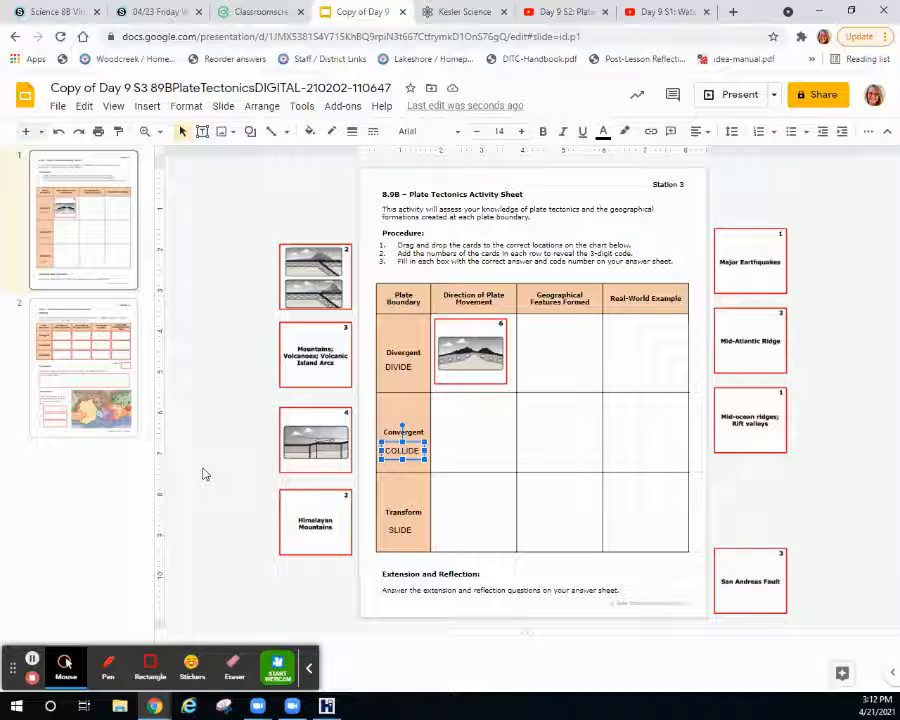
{"action": "mouse_move", "coordinate": [232, 476]}
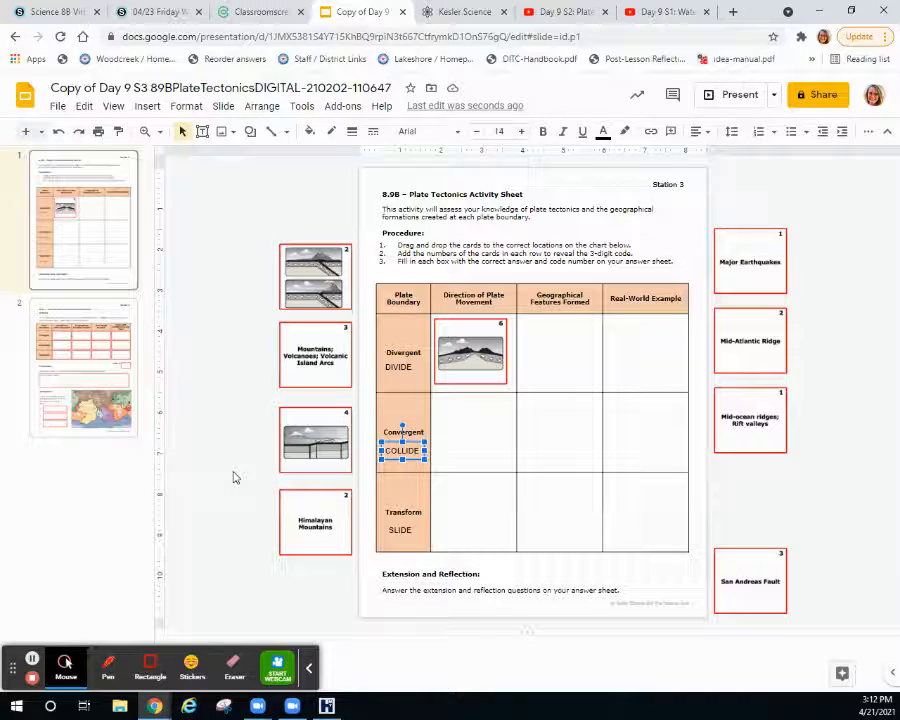
{"action": "left_click", "coordinate": [238, 476]}
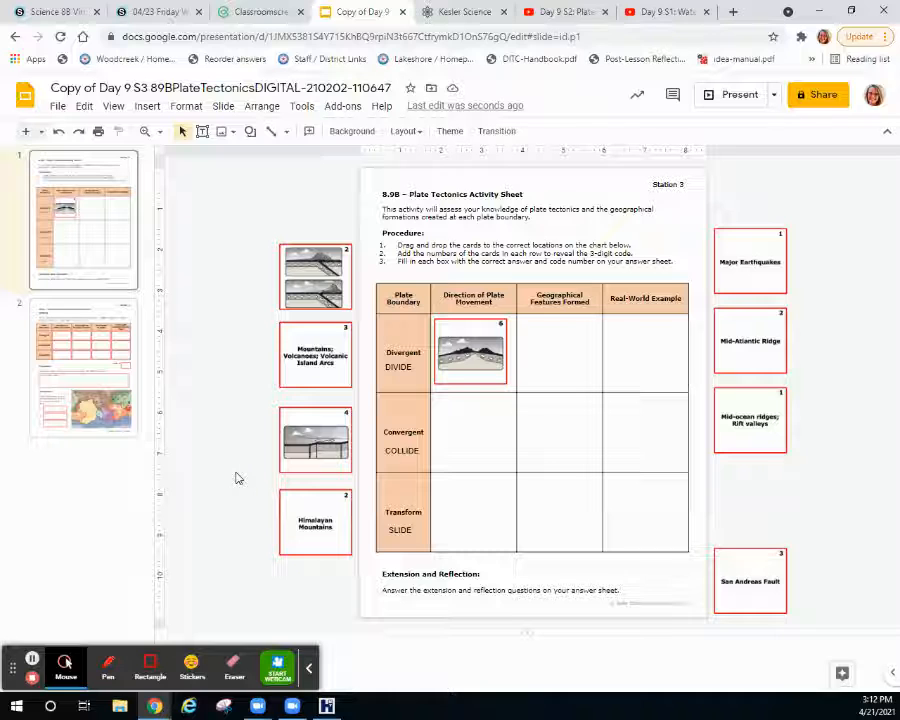
{"action": "mouse_move", "coordinate": [676, 458]}
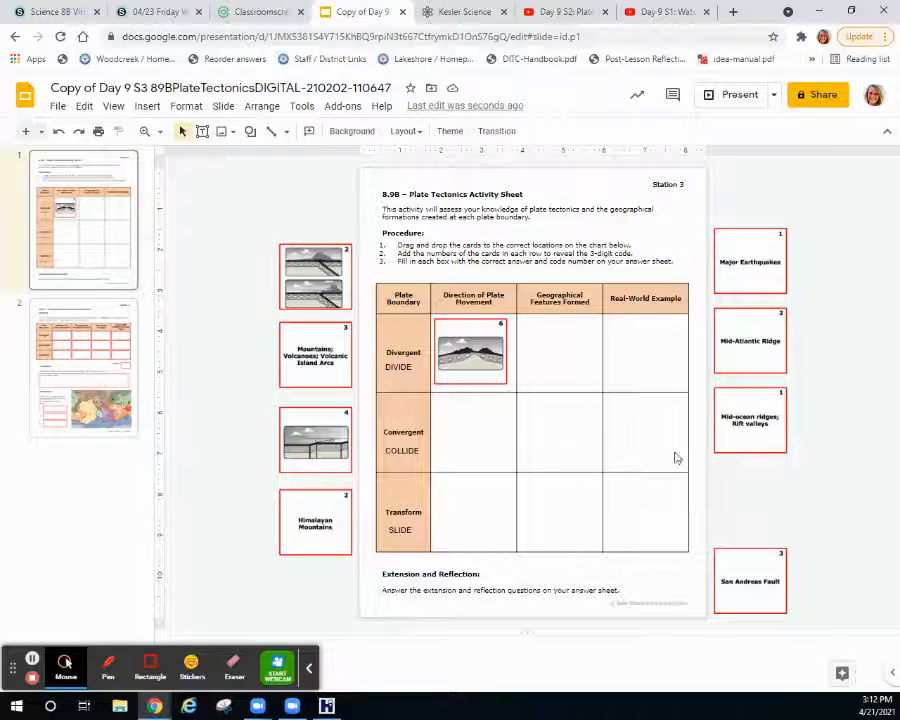
{"action": "mouse_move", "coordinate": [572, 448]}
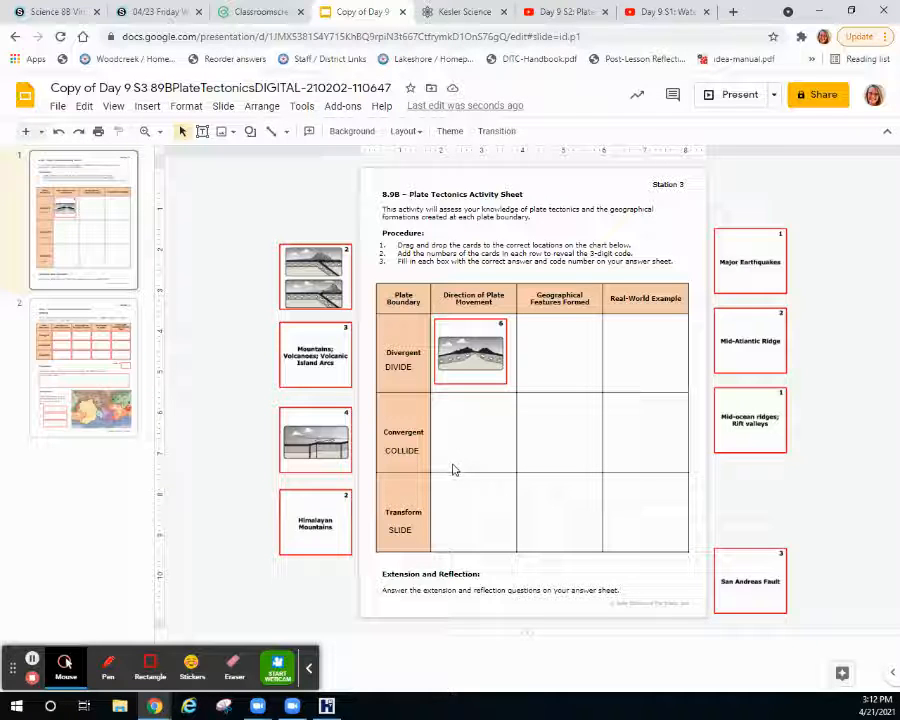
{"action": "mouse_move", "coordinate": [478, 464]}
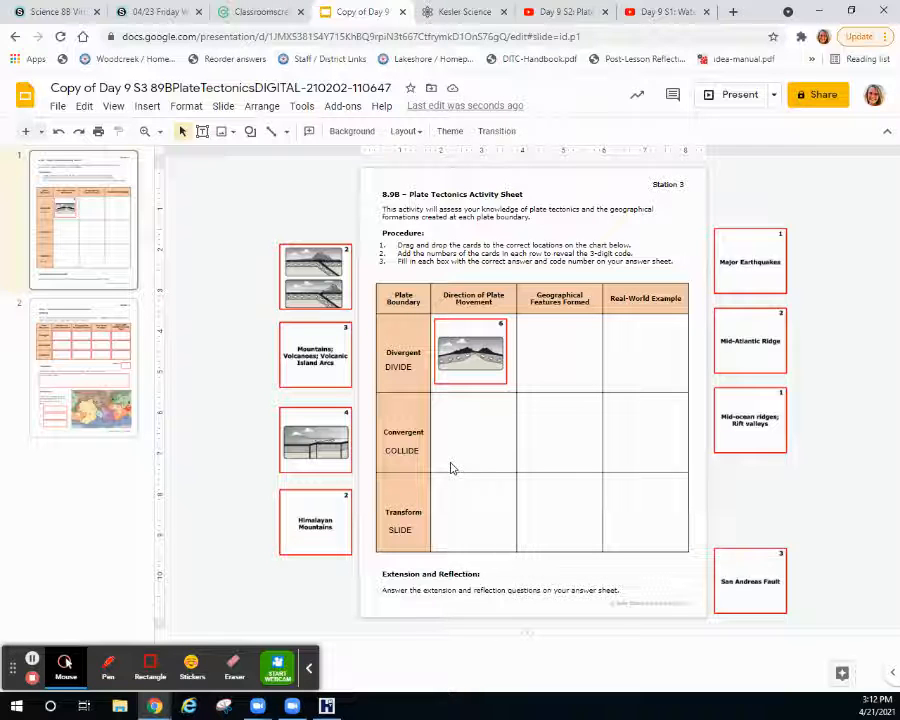
{"action": "mouse_move", "coordinate": [652, 440]}
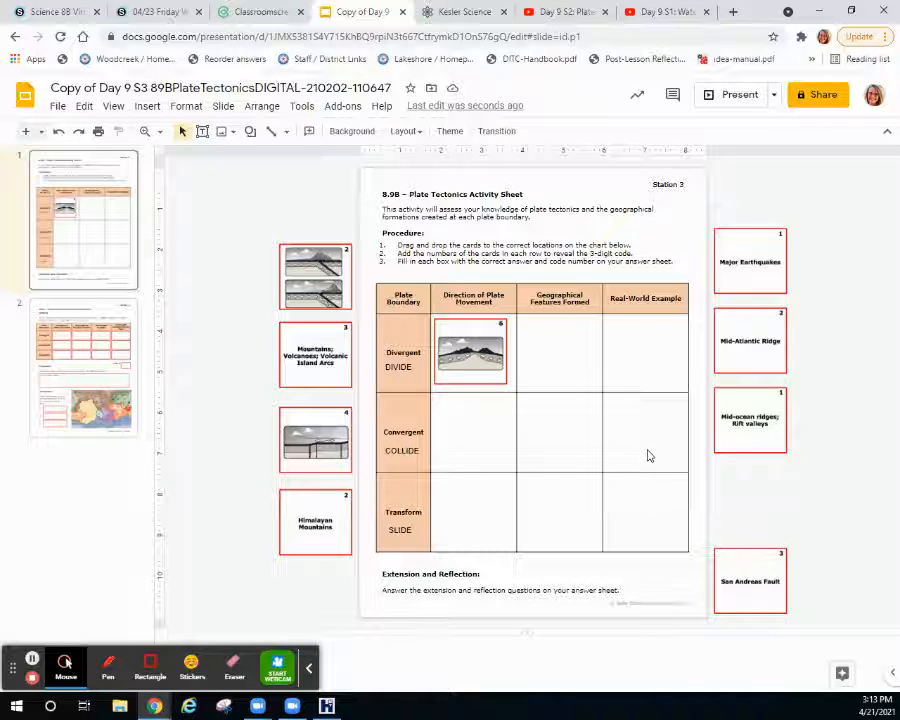
{"action": "mouse_move", "coordinate": [670, 460]}
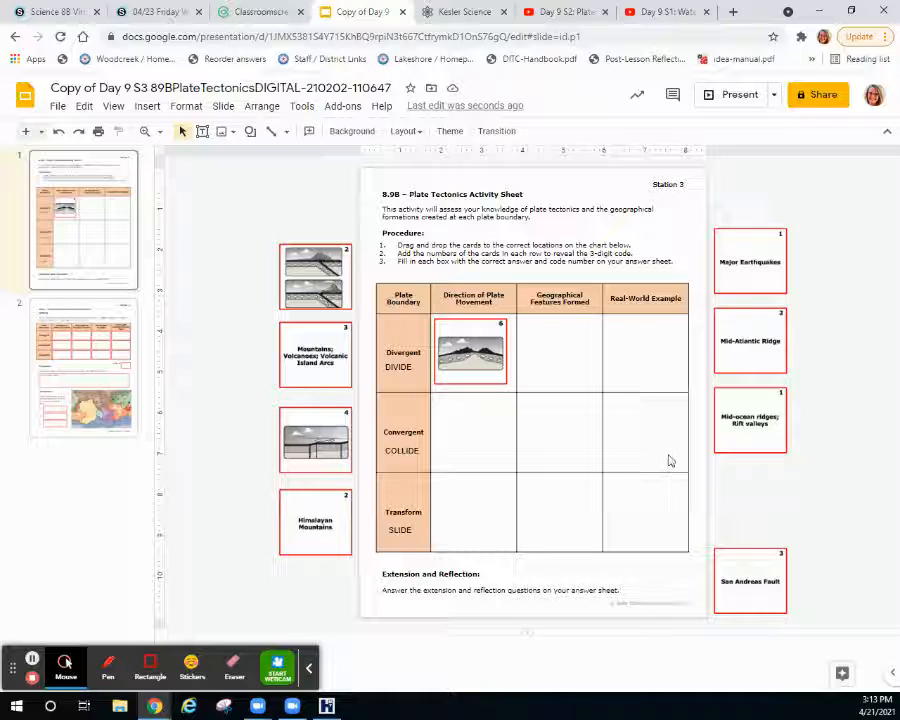
{"action": "mouse_move", "coordinate": [646, 458]}
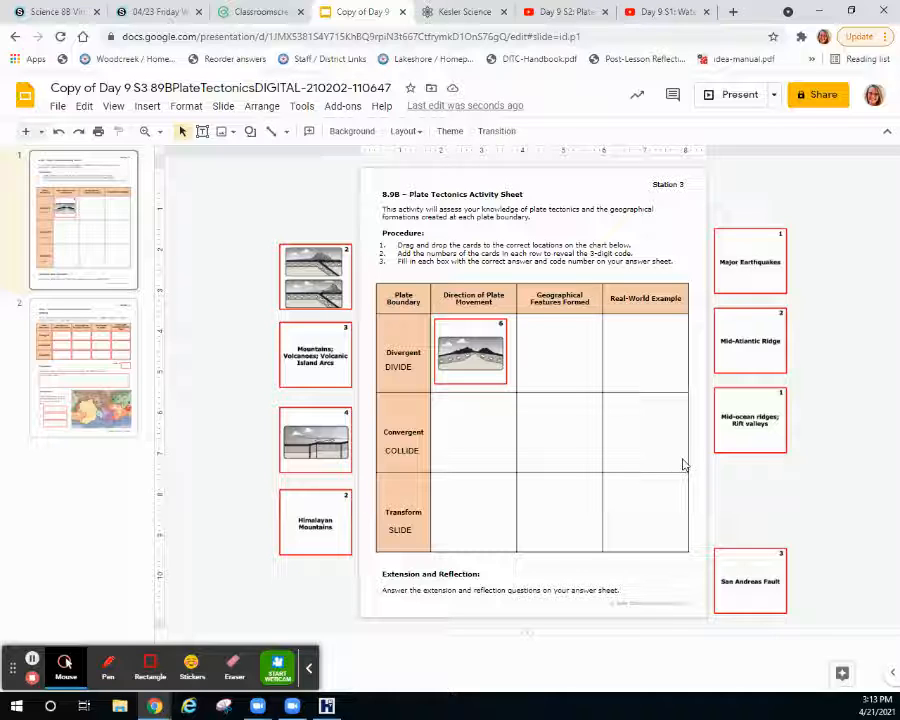
{"action": "mouse_move", "coordinate": [472, 450]}
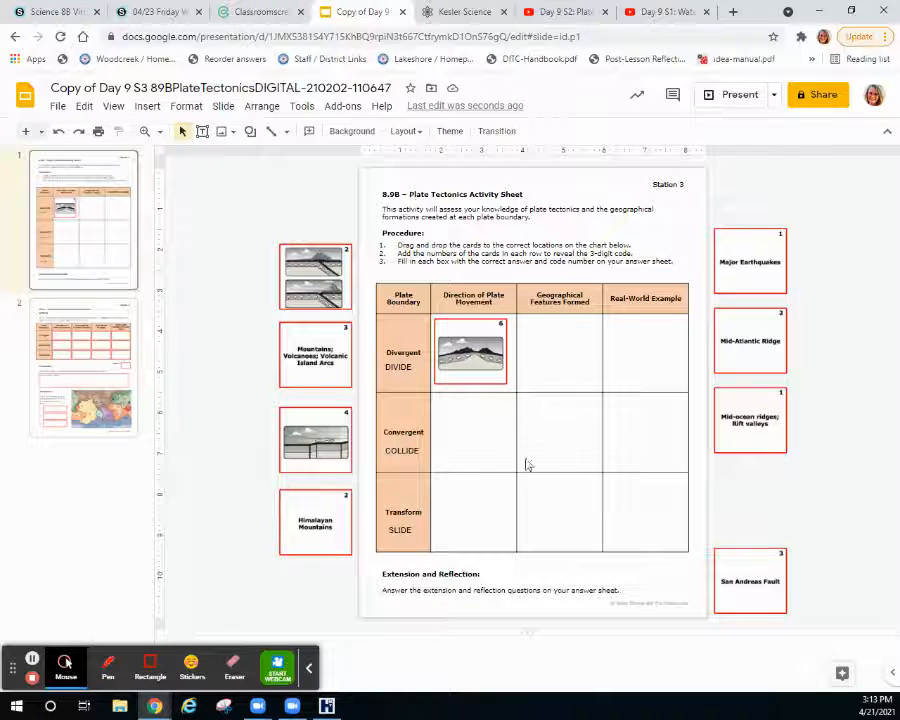
{"action": "mouse_move", "coordinate": [472, 428]}
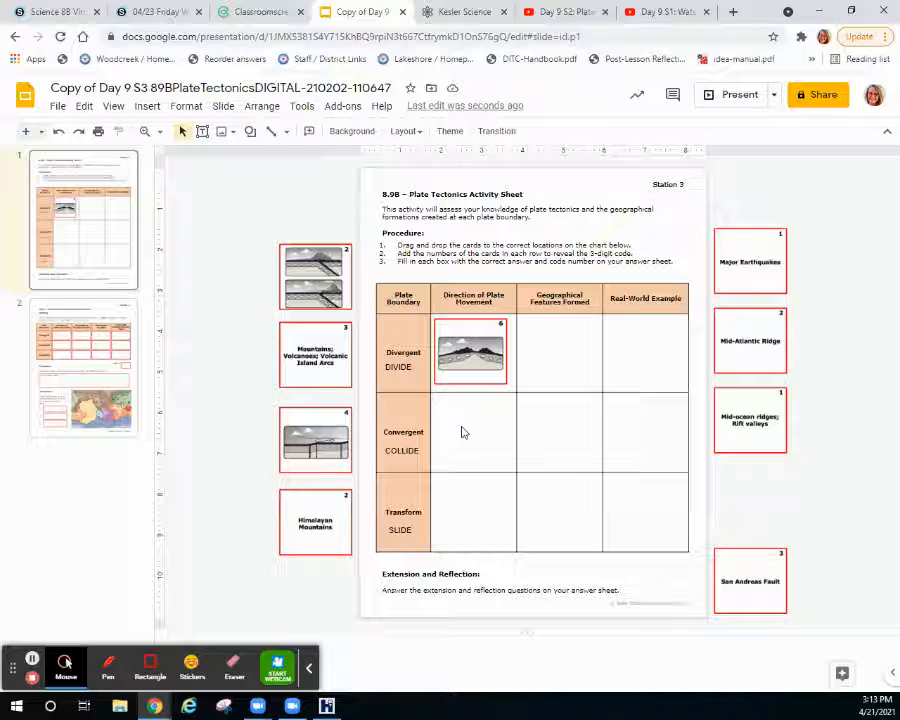
{"action": "mouse_move", "coordinate": [490, 456]}
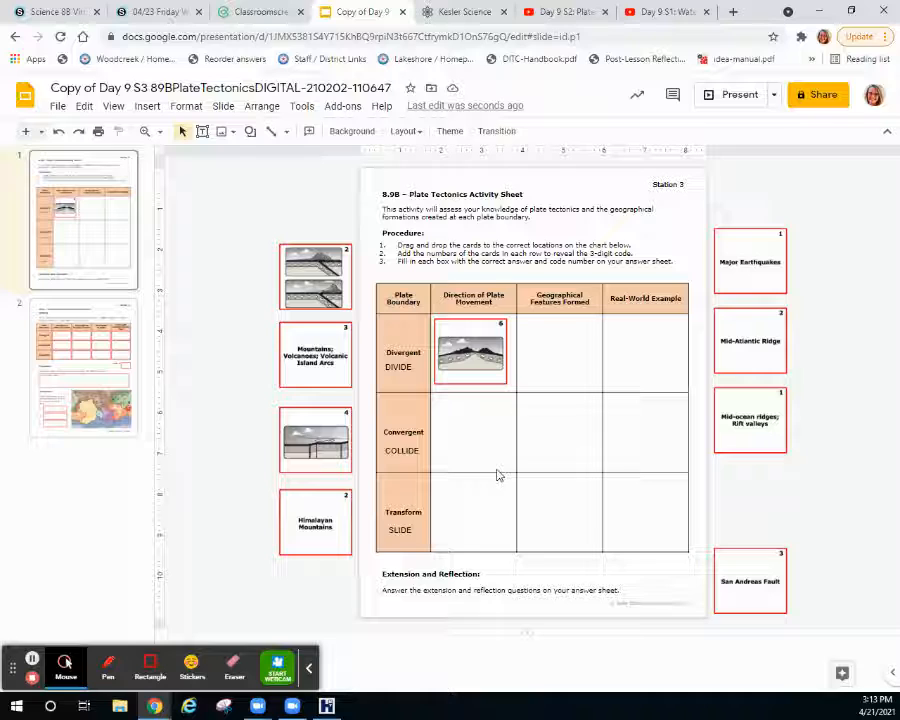
{"action": "mouse_move", "coordinate": [480, 476]}
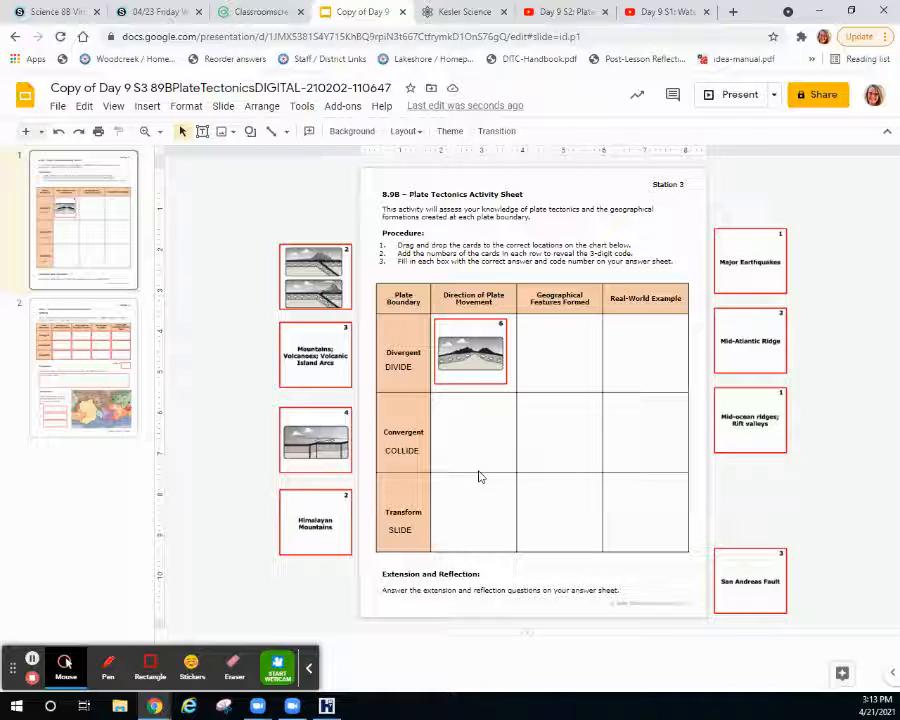
{"action": "mouse_move", "coordinate": [474, 452]}
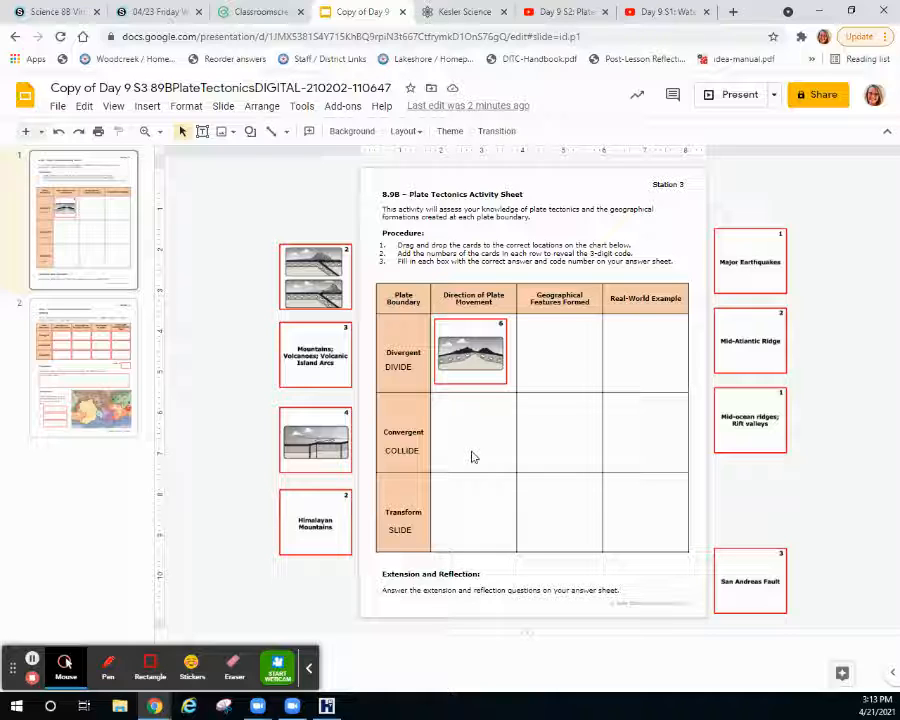
{"action": "mouse_move", "coordinate": [460, 460]}
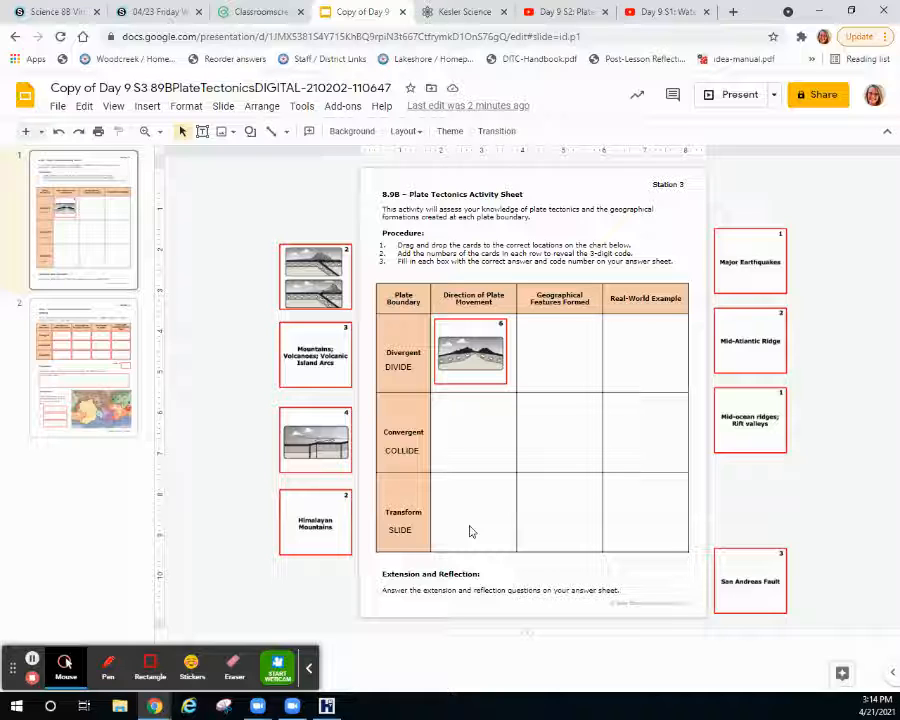
{"action": "mouse_move", "coordinate": [504, 512]}
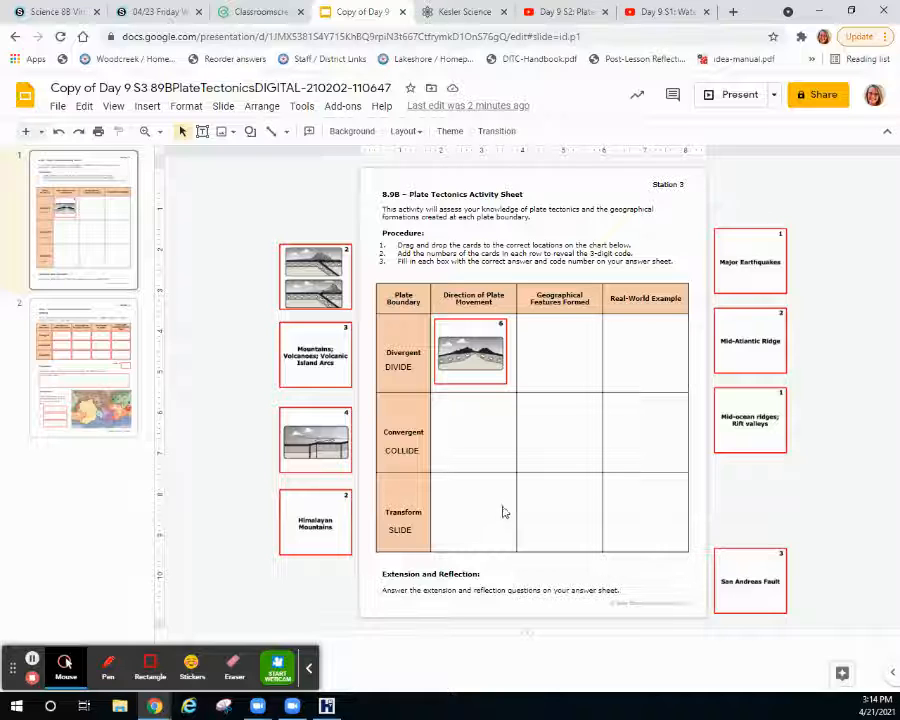
{"action": "mouse_move", "coordinate": [436, 512]}
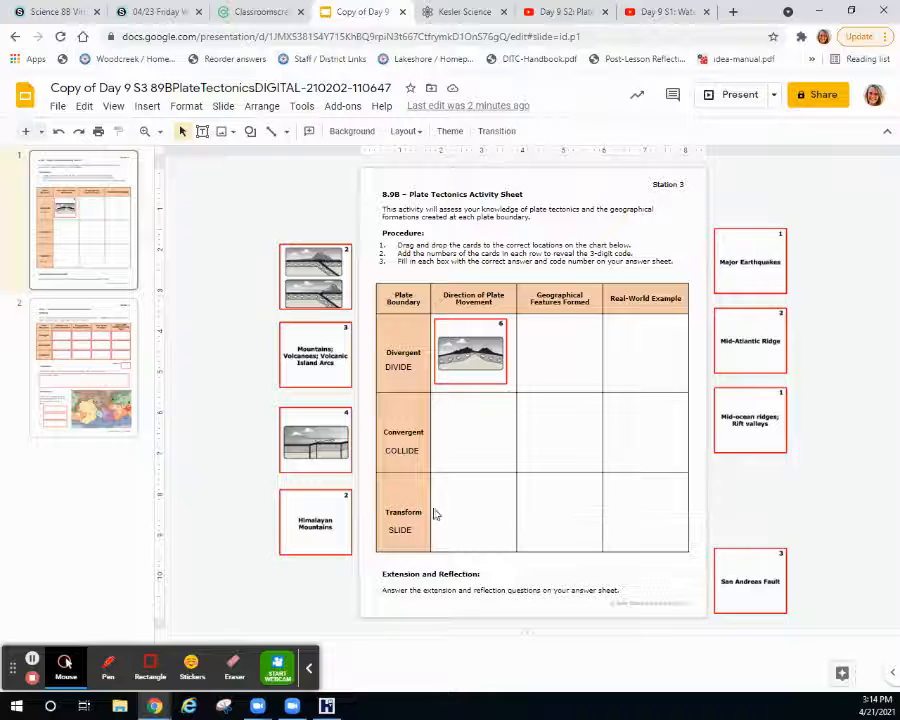
{"action": "mouse_move", "coordinate": [484, 516]}
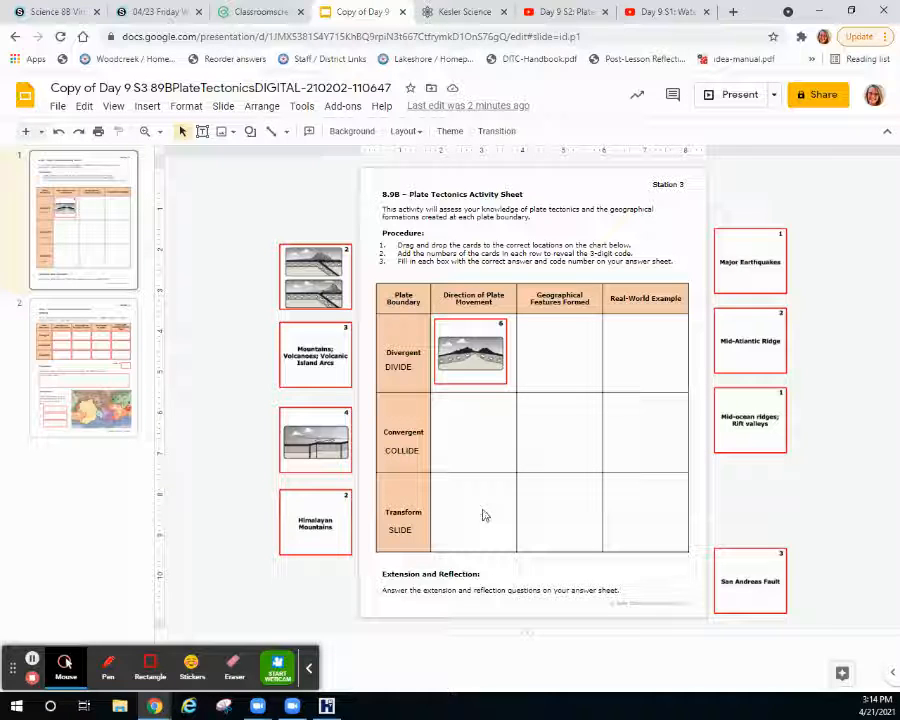
{"action": "mouse_move", "coordinate": [478, 514]}
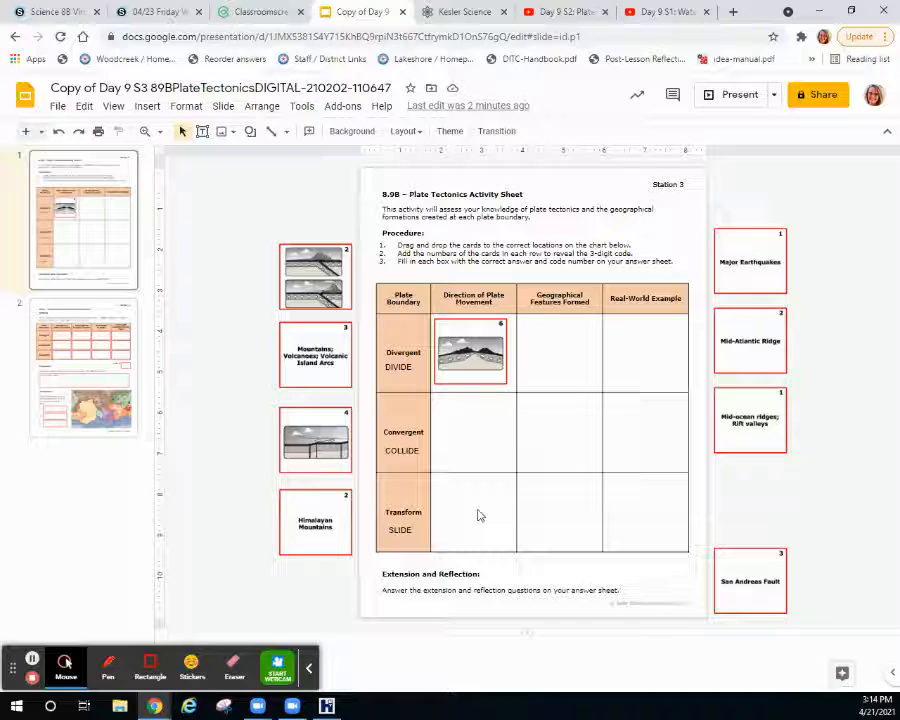
{"action": "mouse_move", "coordinate": [576, 516]}
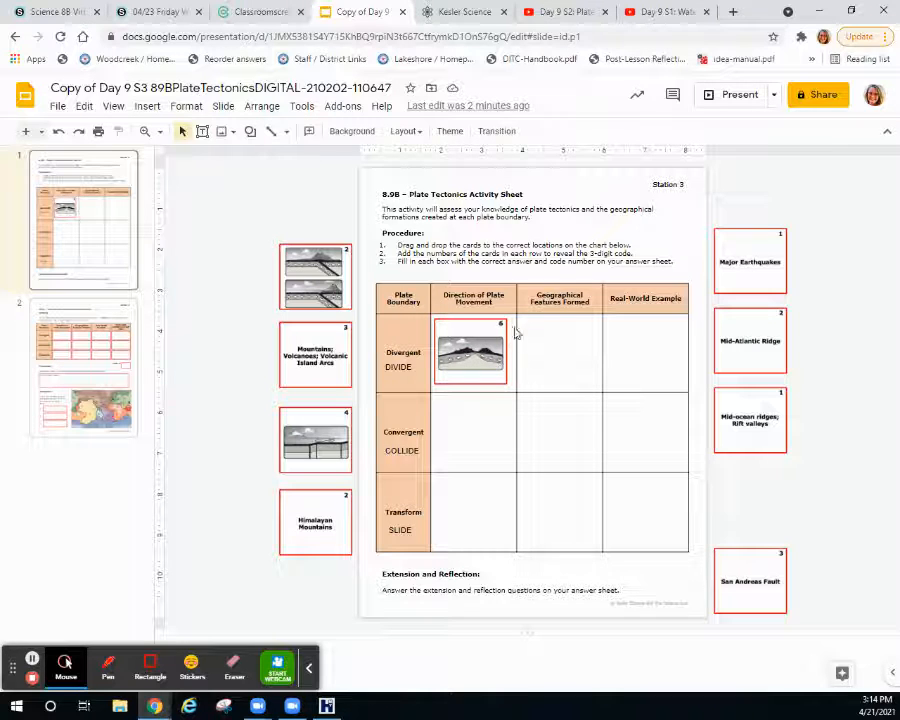
{"action": "mouse_move", "coordinate": [732, 352]}
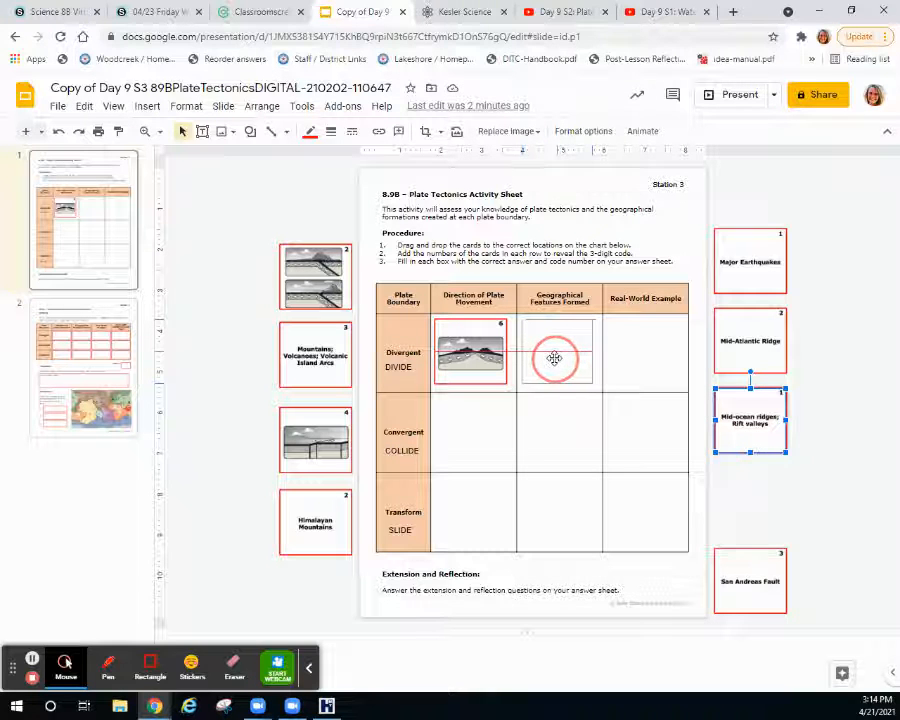
Step: Place 'Mid-ocean ridges; rift valleys' in Geographical Features and 'Mid-Atlantic Ridge' in Real-World Example
{"action": "left_click_drag", "start_coordinate": [750, 420], "coordinate": [556, 350]}
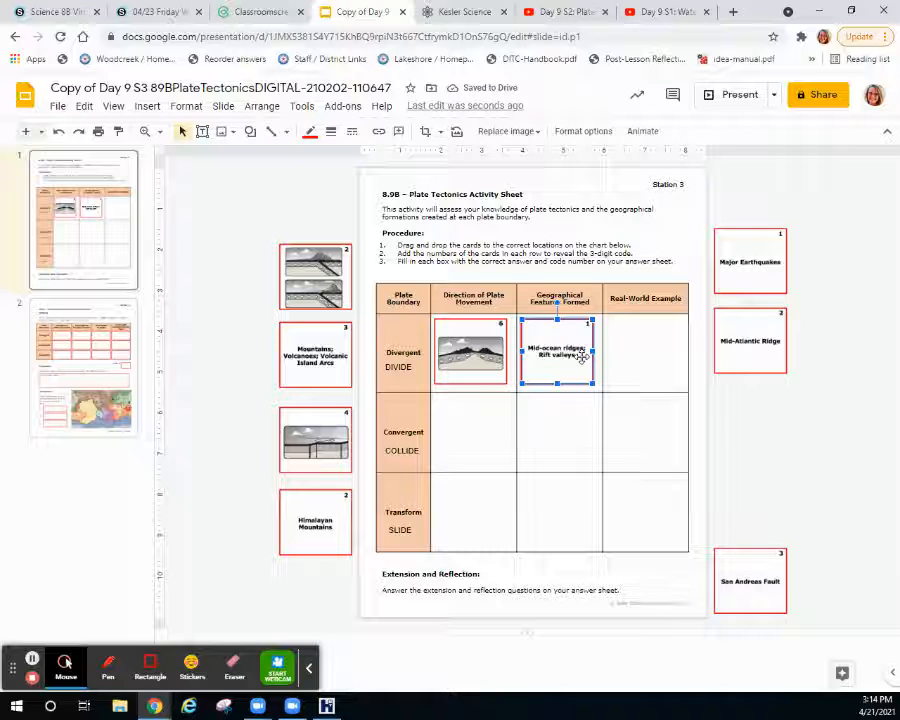
{"action": "mouse_move", "coordinate": [550, 404]}
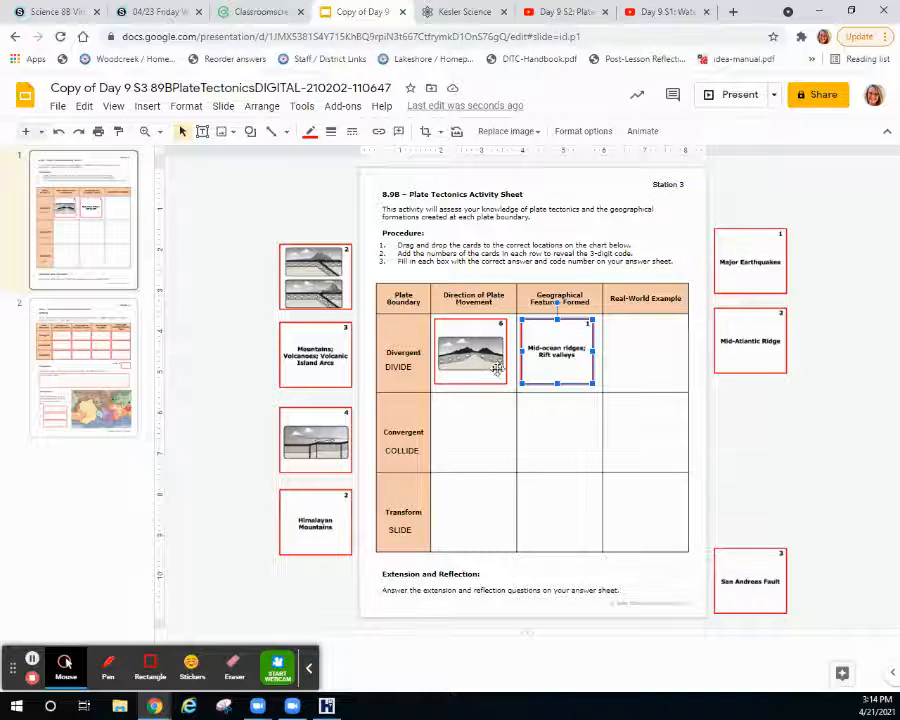
{"action": "mouse_move", "coordinate": [568, 368]}
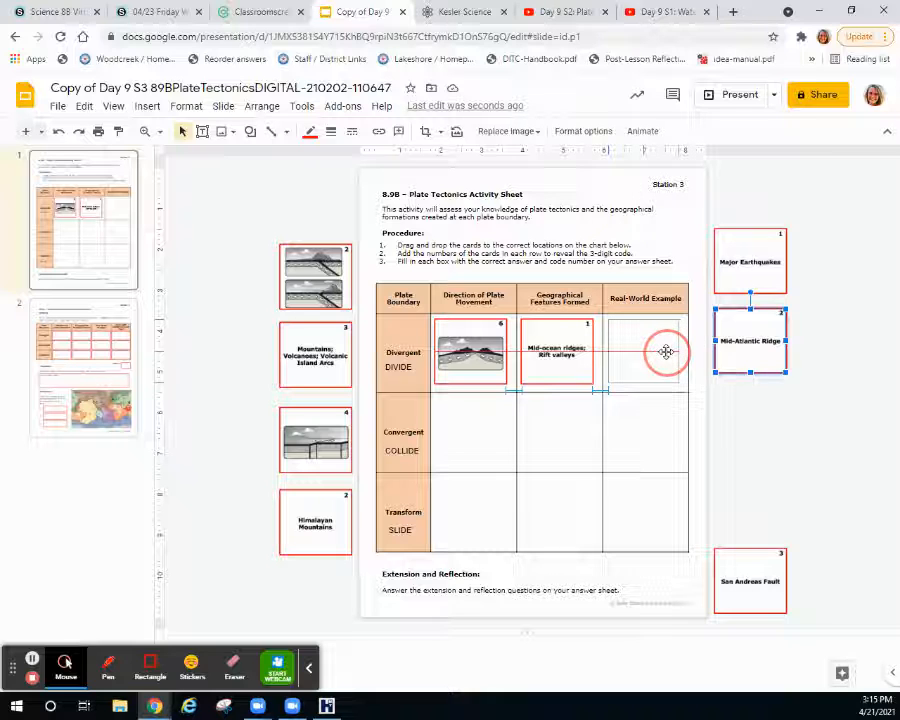
{"action": "left_click_drag", "start_coordinate": [748, 340], "coordinate": [644, 352]}
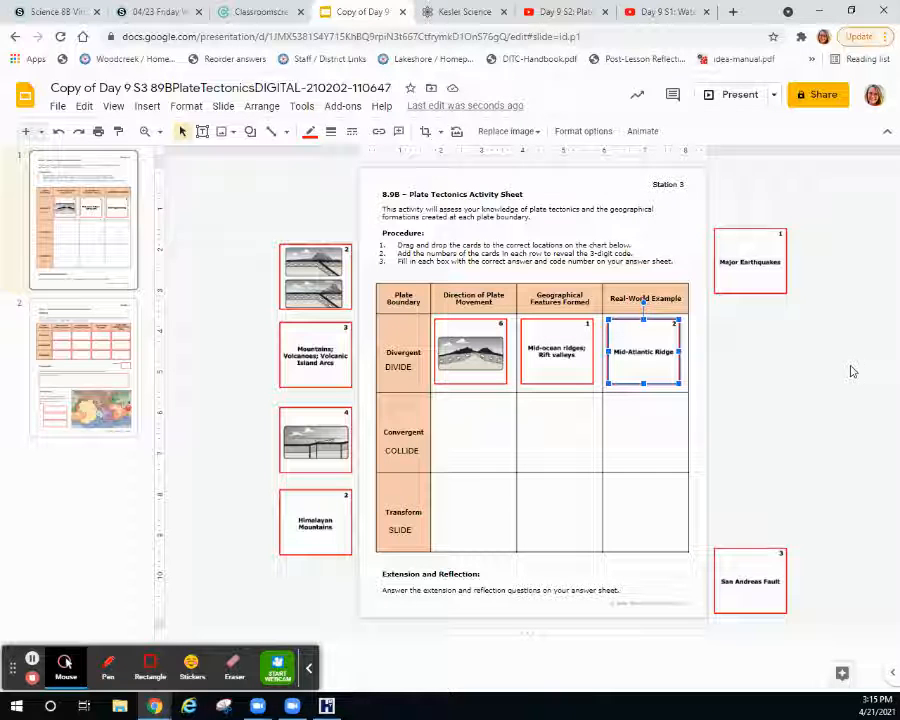
{"action": "mouse_move", "coordinate": [672, 586]}
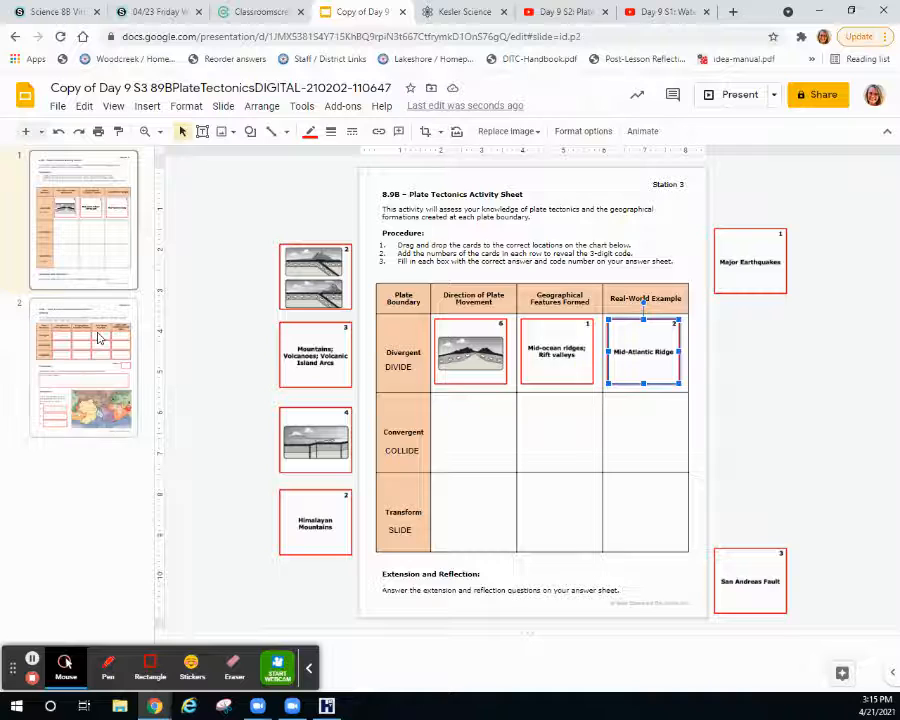
{"action": "left_click", "coordinate": [84, 368]}
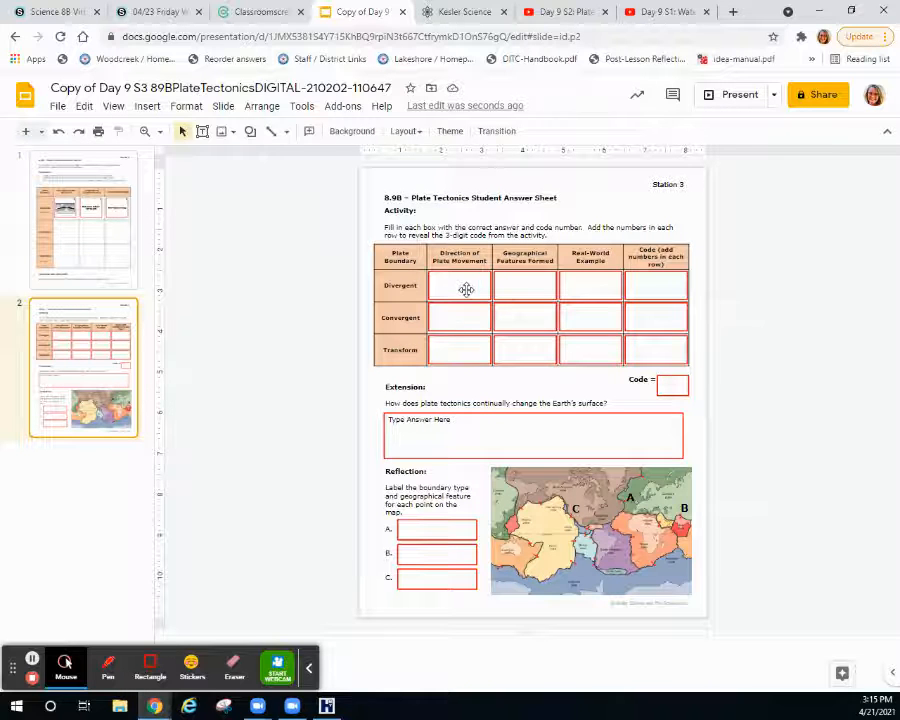
{"action": "left_click", "coordinate": [458, 284]}
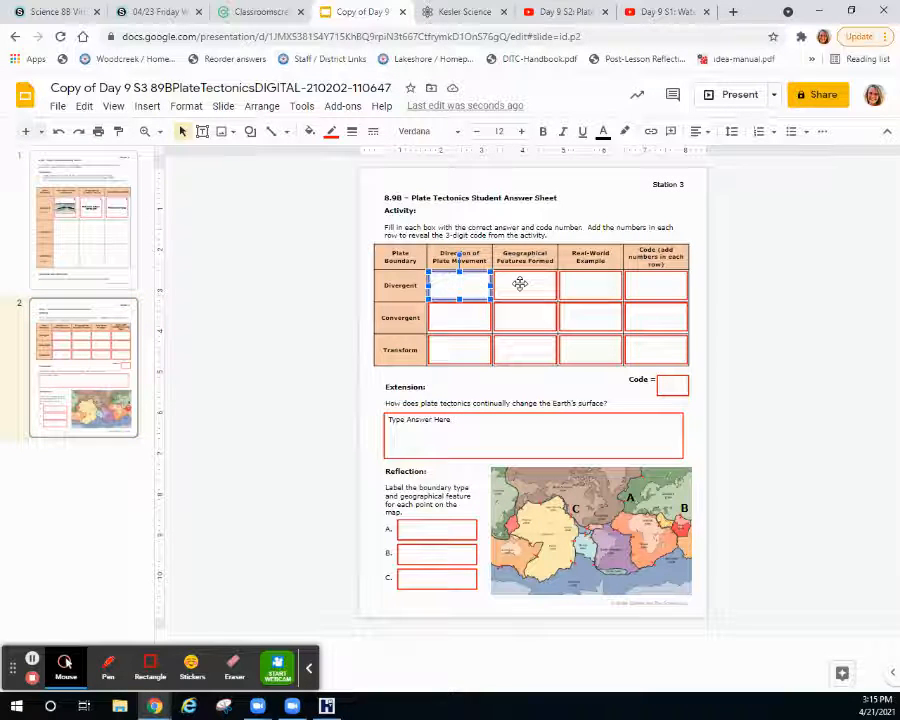
{"action": "left_click", "coordinate": [524, 284]}
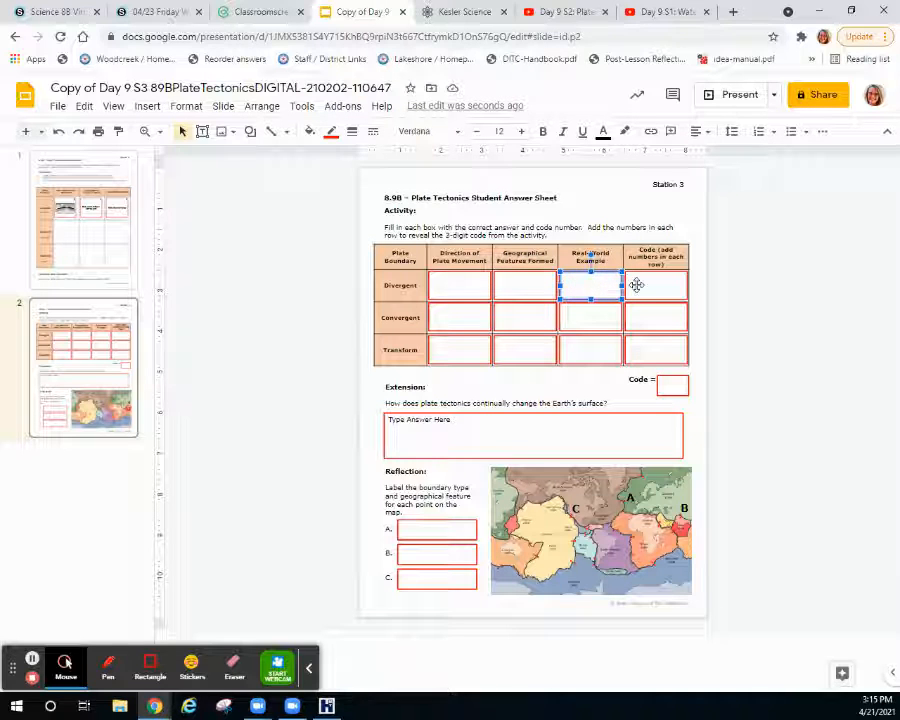
{"action": "left_click", "coordinate": [656, 284]}
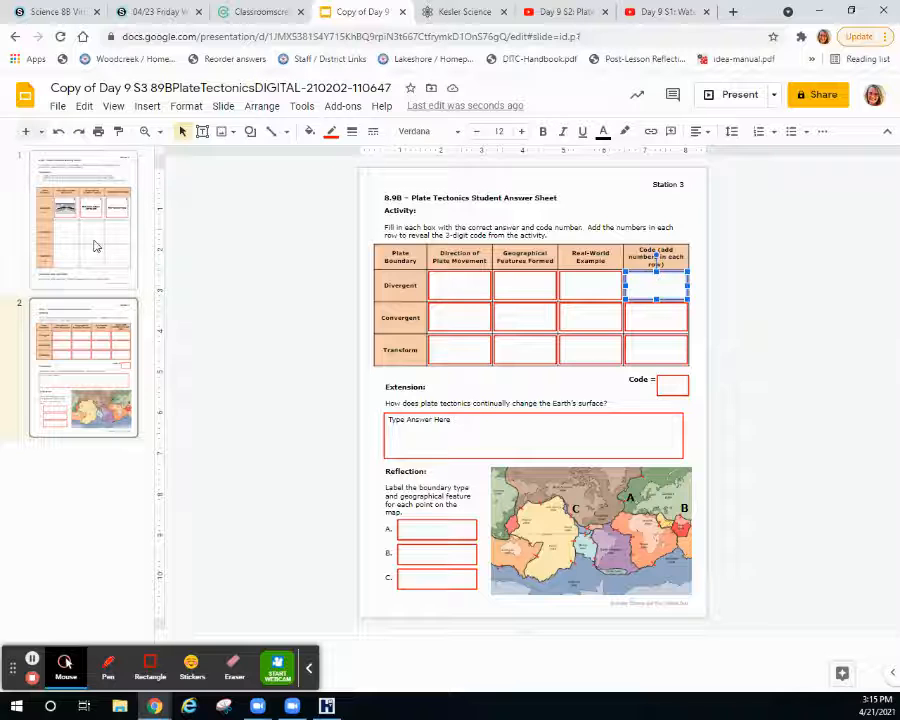
{"action": "left_click", "coordinate": [84, 218]}
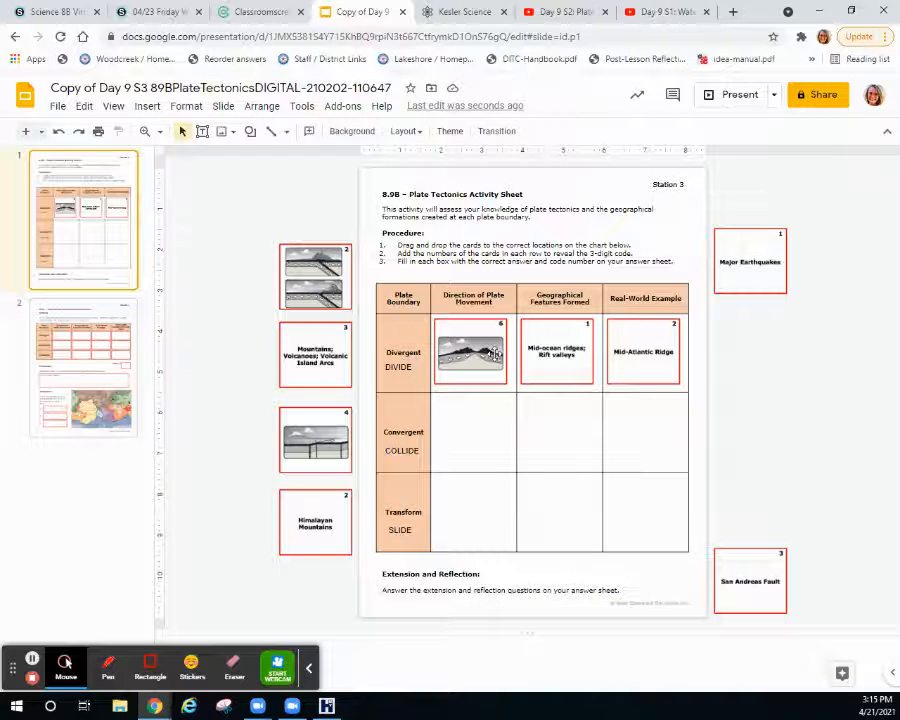
{"action": "left_click", "coordinate": [84, 368]}
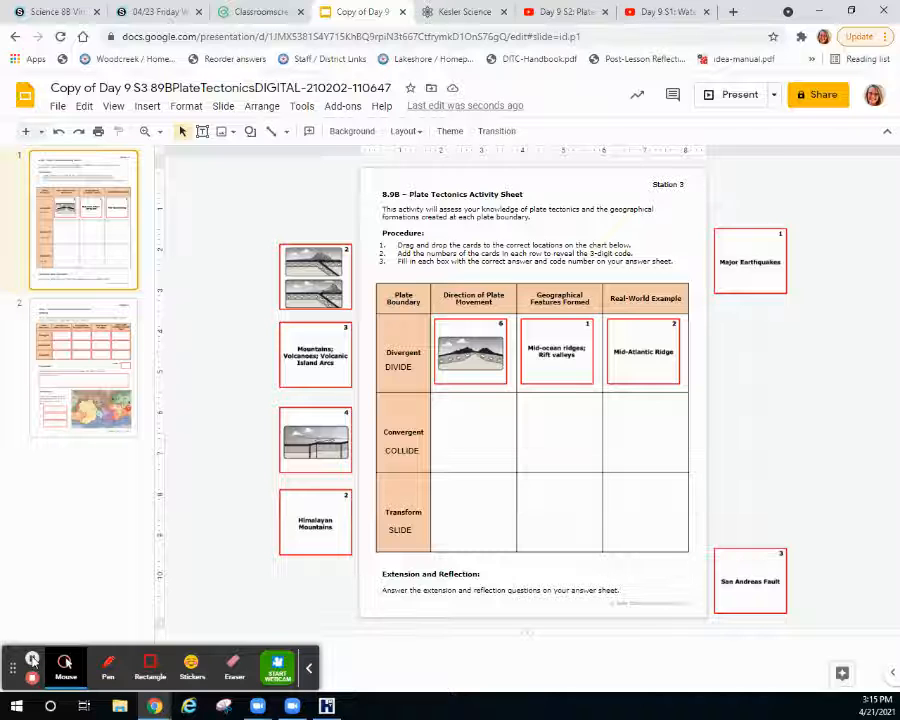
Step: On slide 2, enter 9 in the Divergent code box and move to the plate-movement box
{"action": "left_click", "coordinate": [84, 368]}
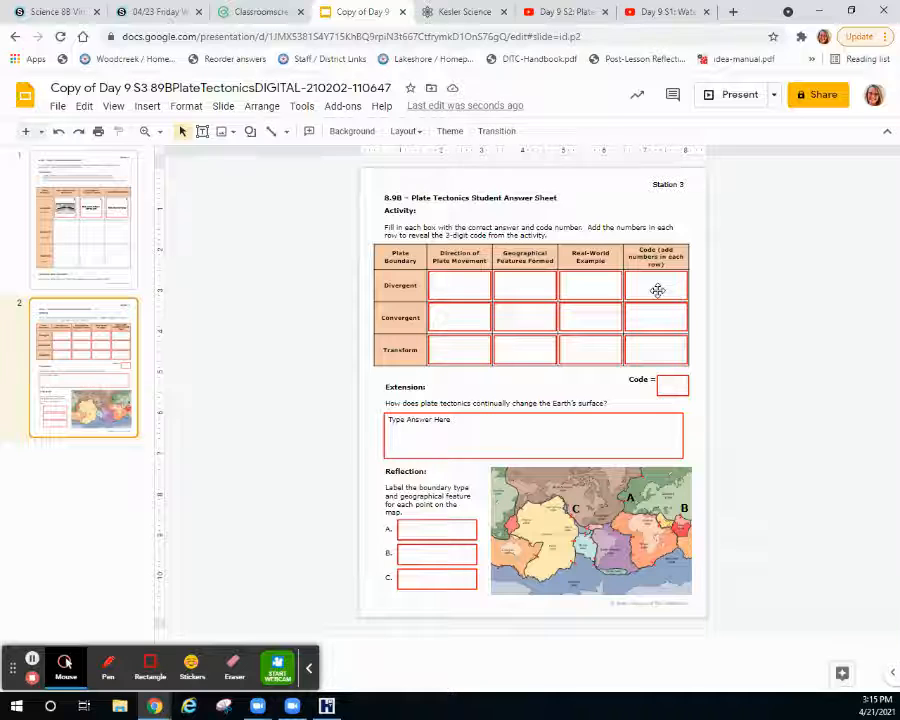
{"action": "left_click", "coordinate": [656, 284]}
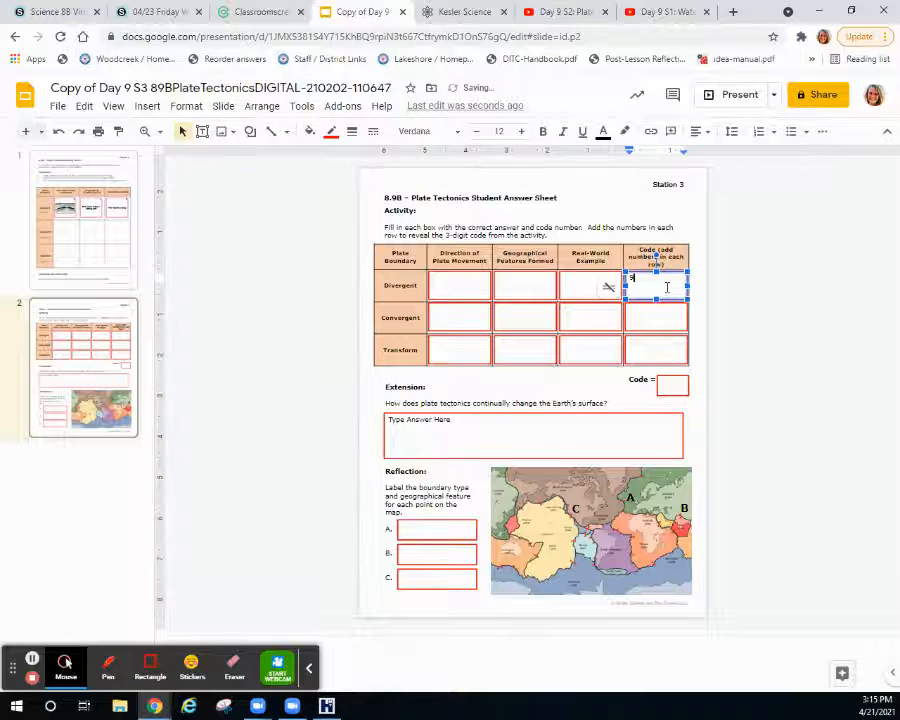
{"action": "left_click", "coordinate": [458, 284]}
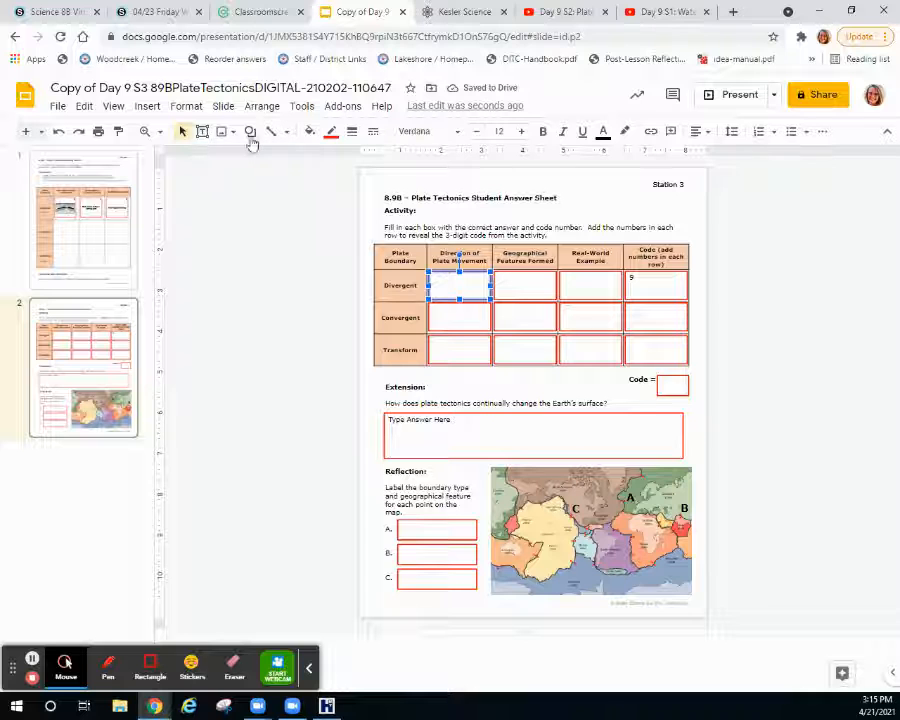
{"action": "left_click", "coordinate": [250, 132]}
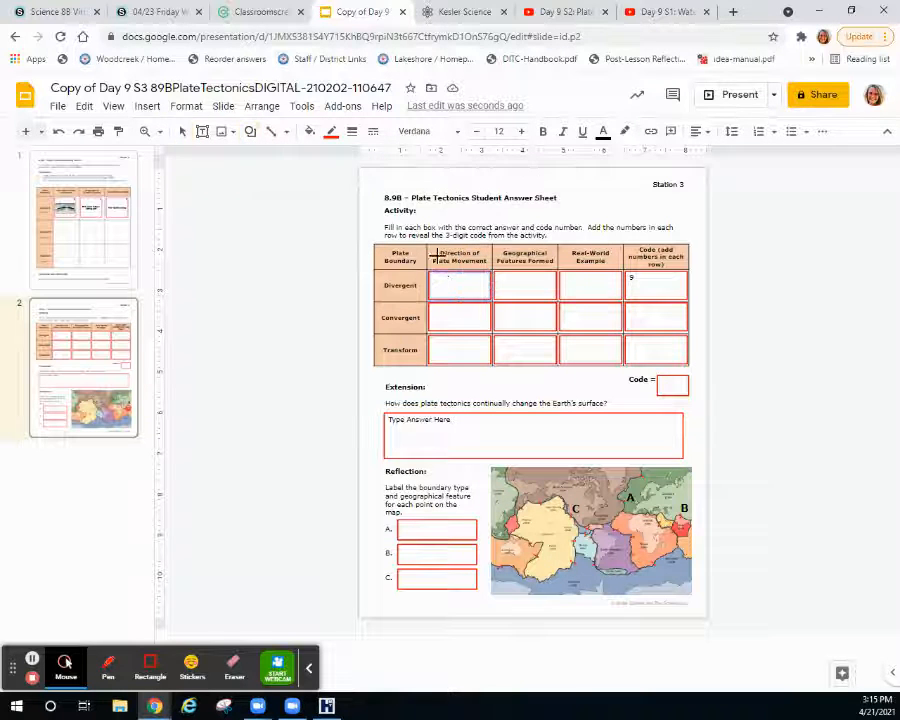
Step: Draw two arrow shapes in the Divergent direction-of-movement box and select both
{"action": "left_click", "coordinate": [448, 292]}
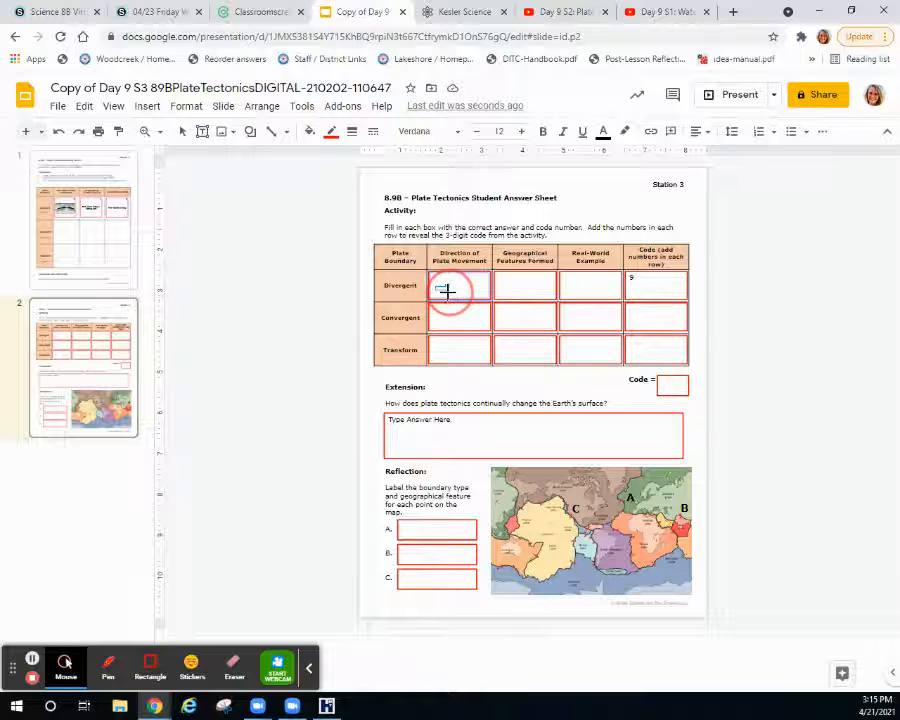
{"action": "left_click", "coordinate": [448, 288]}
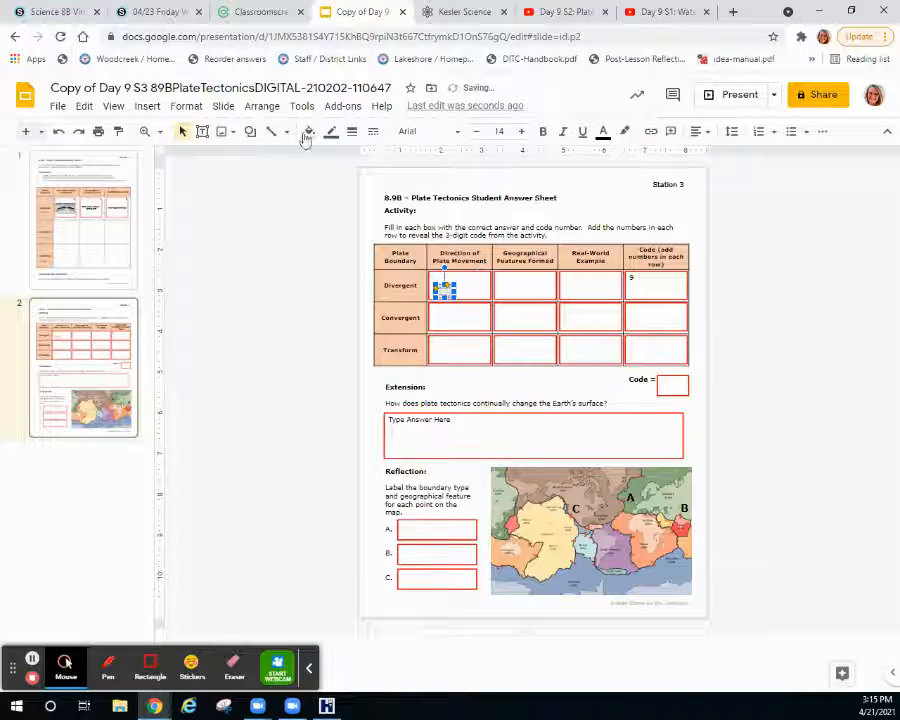
{"action": "left_click", "coordinate": [250, 132]}
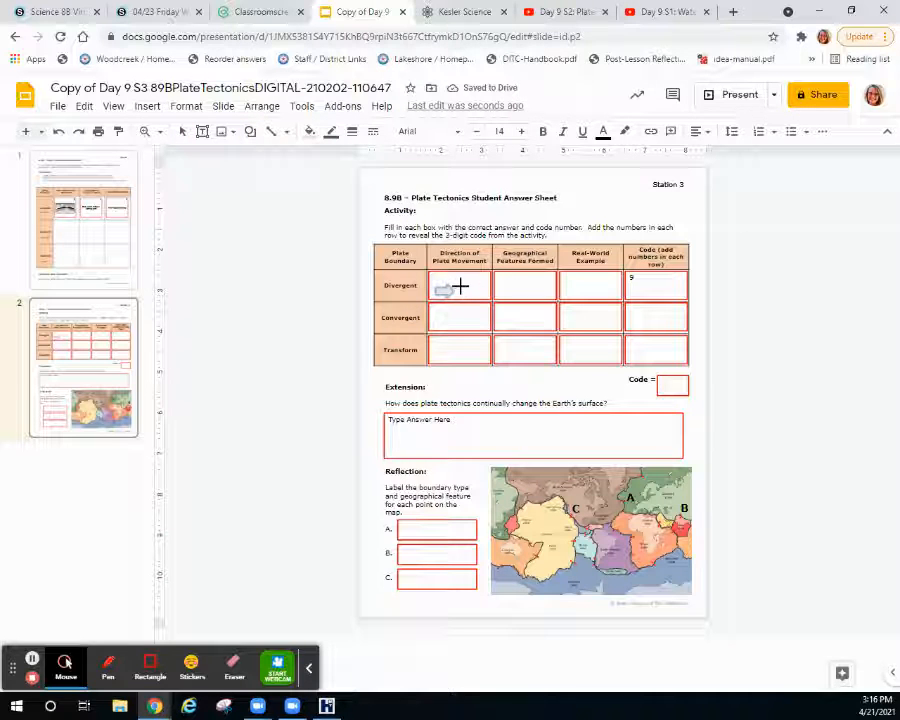
{"action": "left_click", "coordinate": [478, 296]}
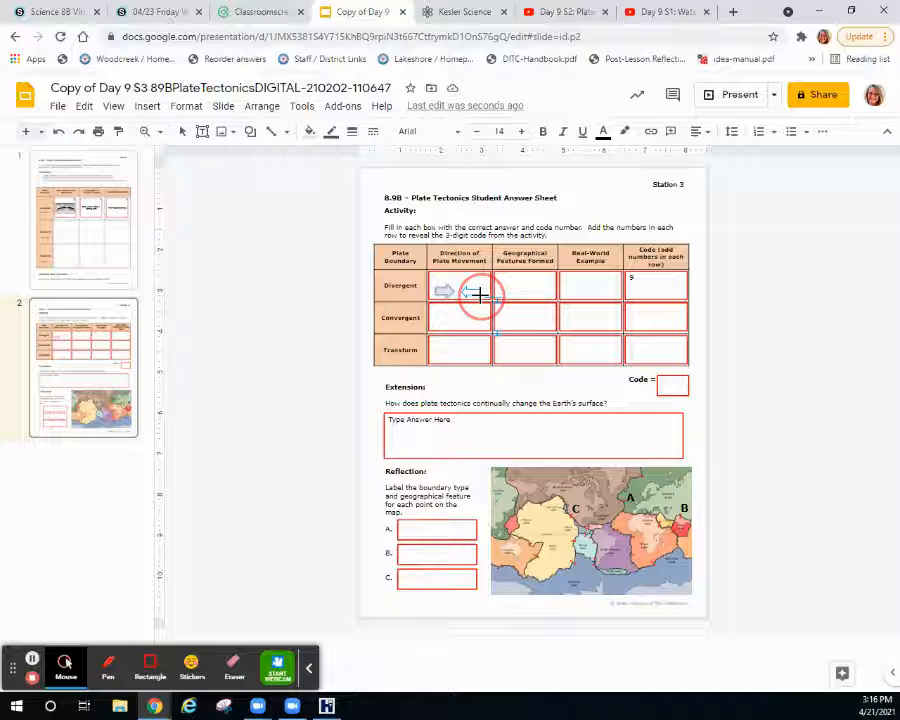
{"action": "left_click", "coordinate": [470, 290]}
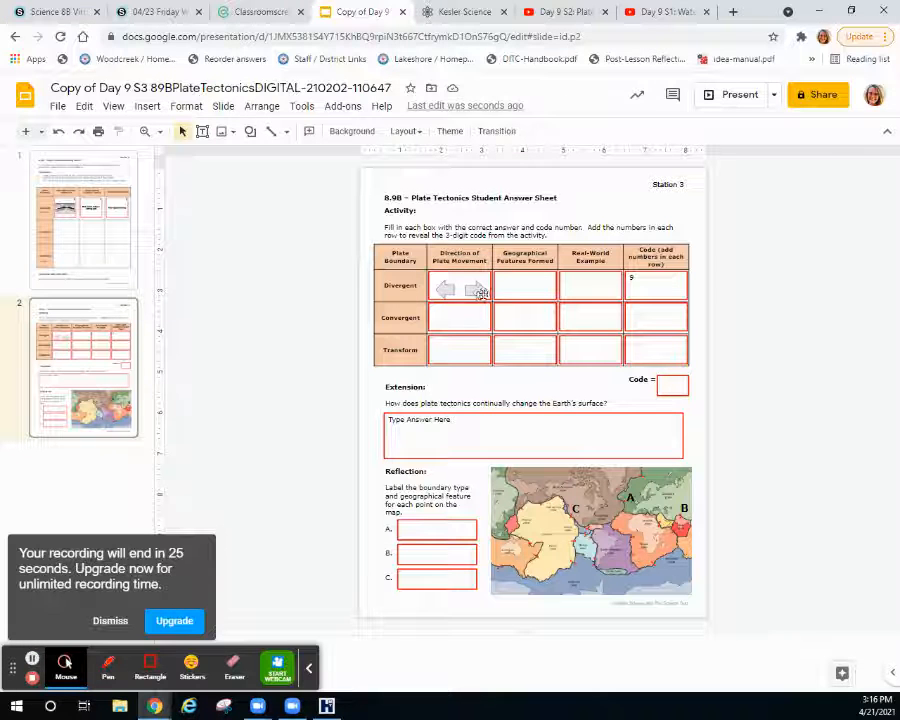
{"action": "left_click", "coordinate": [476, 288]}
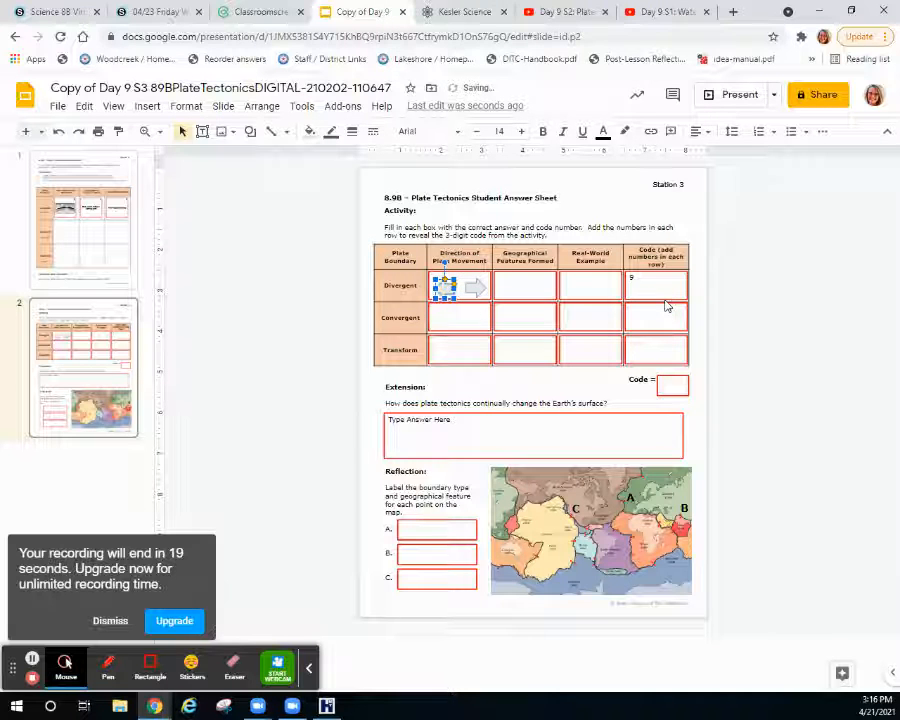
{"action": "mouse_move", "coordinate": [268, 298]}
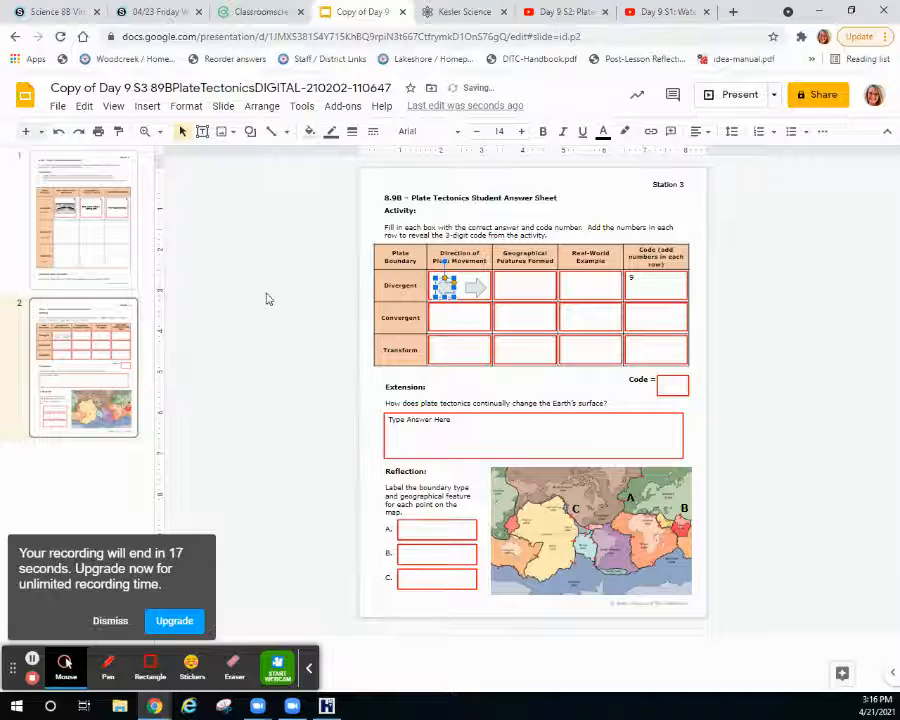